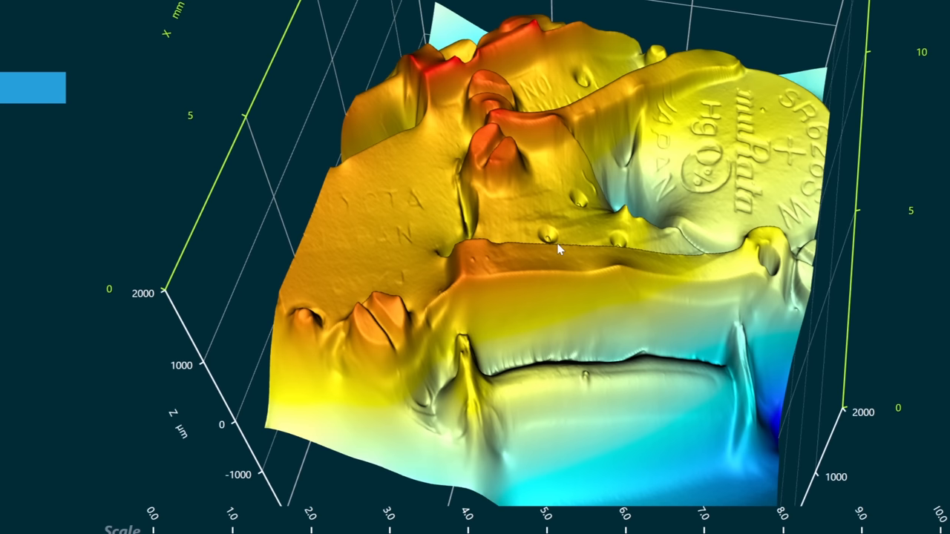
Orbit the 3D height map from a top-down view to oblique views from the other side.
{"action": "left_click_drag", "start_coordinate": [558, 250], "coordinate": [571, 336]}
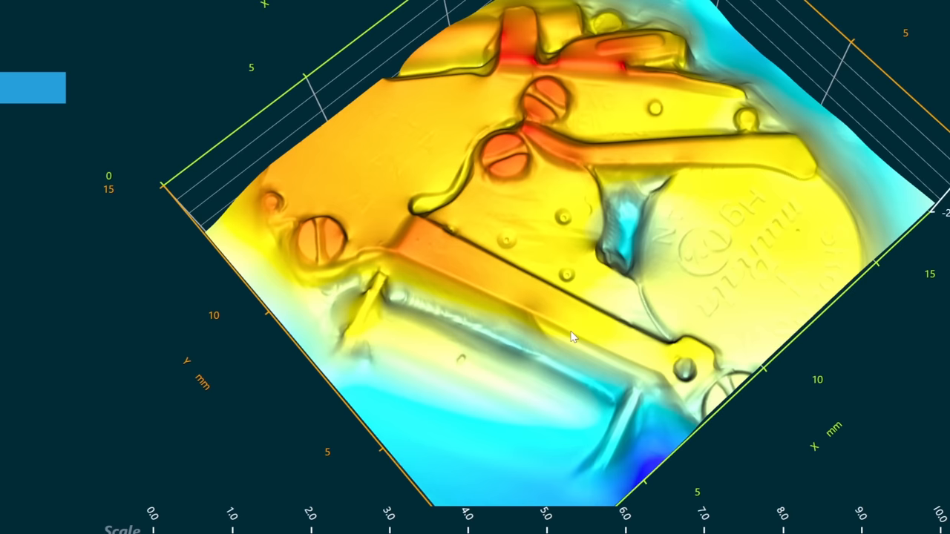
{"action": "left_click_drag", "start_coordinate": [571, 338], "coordinate": [463, 230]}
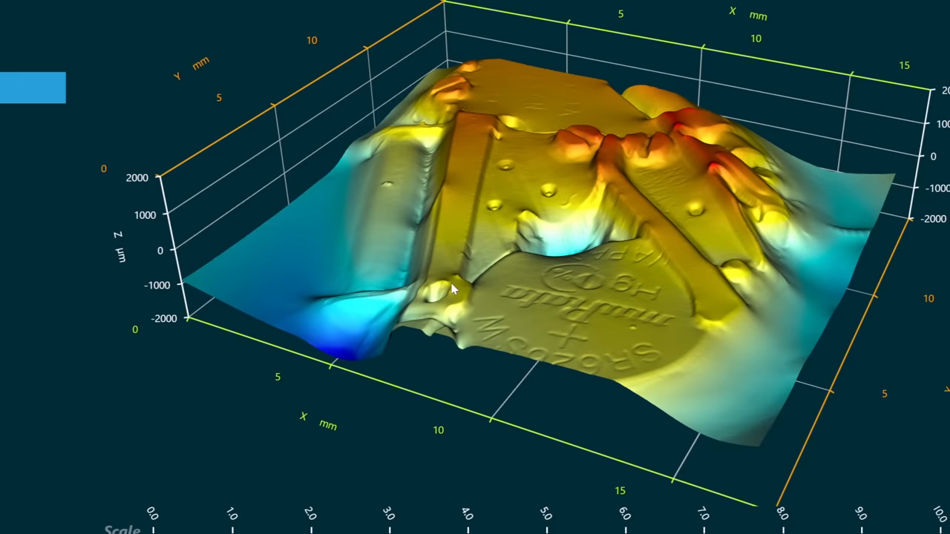
{"action": "left_click_drag", "start_coordinate": [474, 296], "coordinate": [460, 311]}
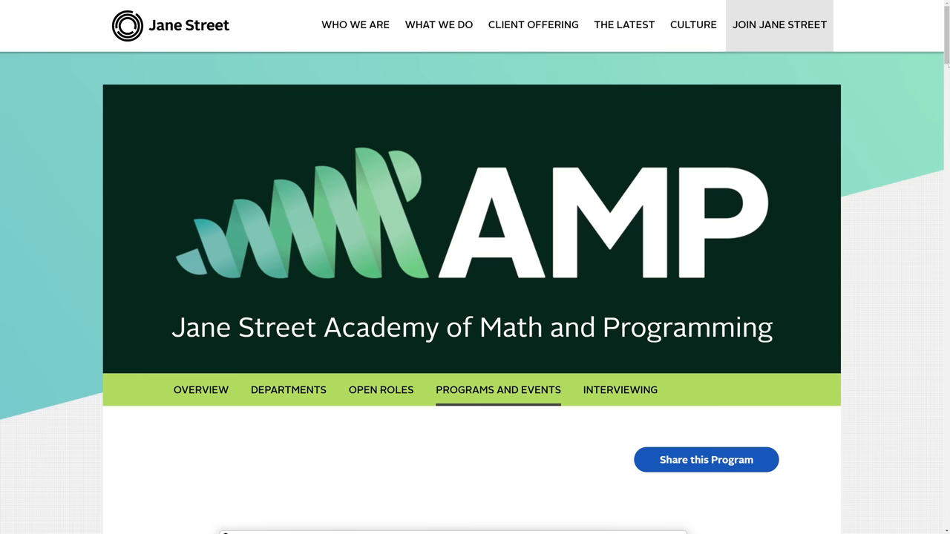
Scroll the AMP page past About AMP down to the Participants FAQs.
{"action": "scroll", "scroll_direction": "down", "scroll_amount": 3}
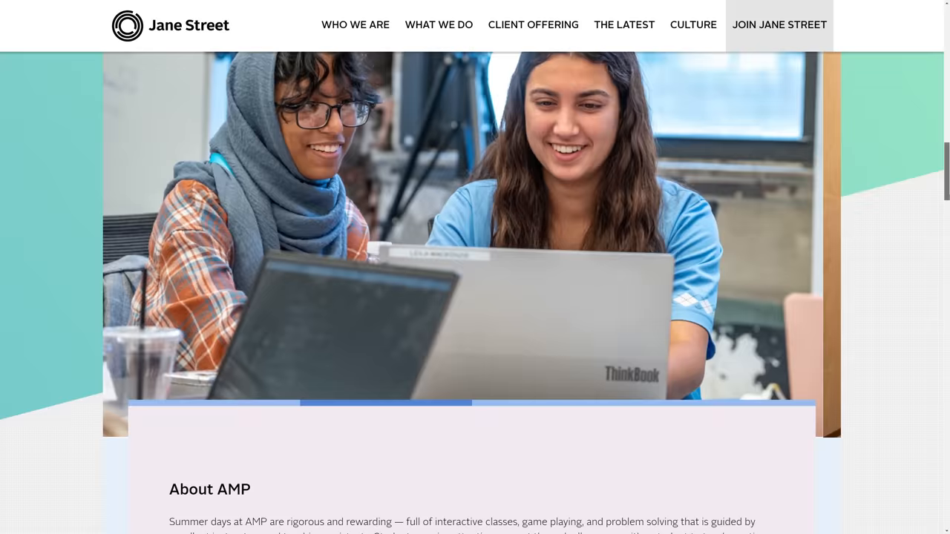
{"action": "scroll", "scroll_direction": "down", "scroll_amount": 3}
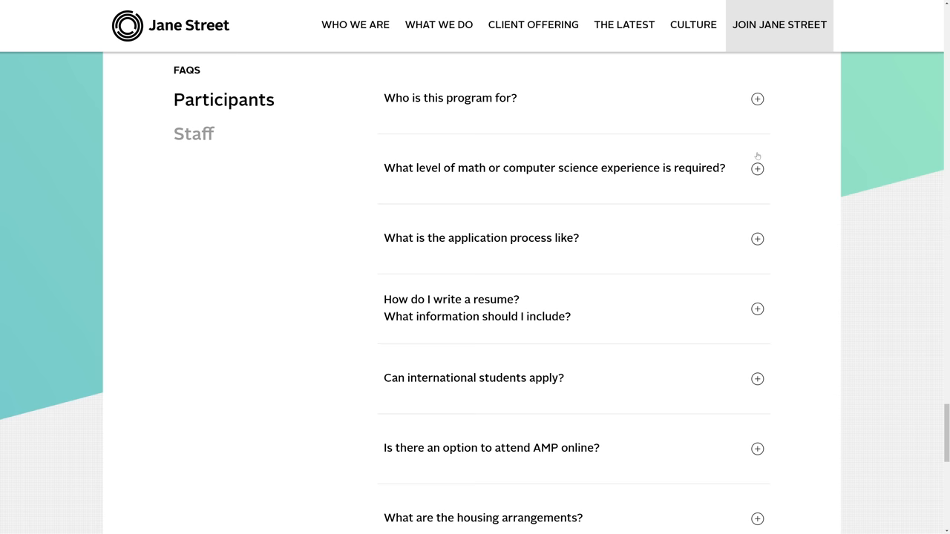